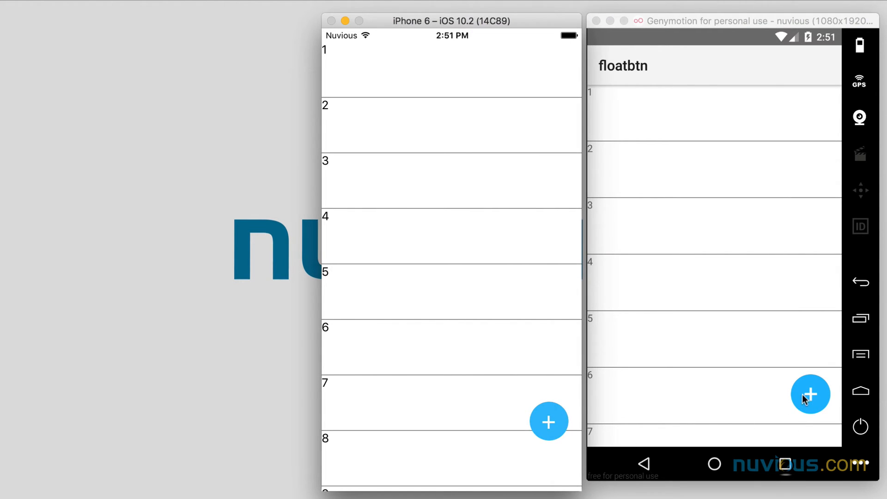
mouse_move(797, 396)
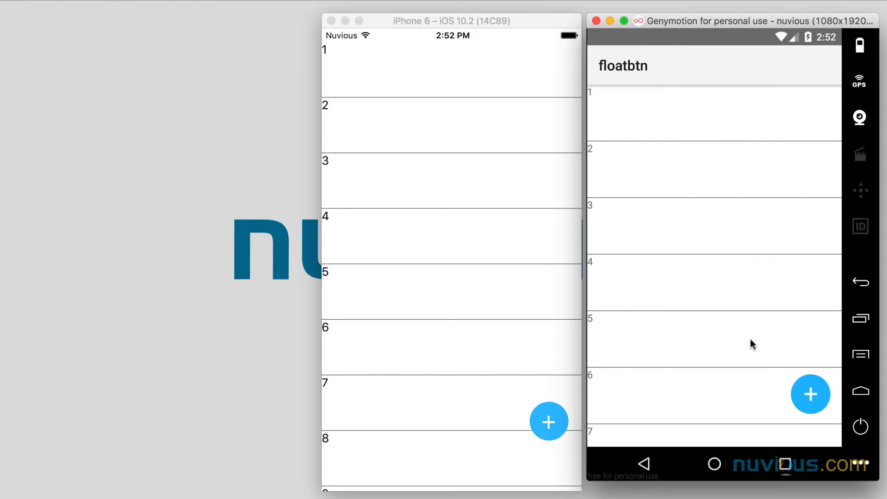
mouse_move(746, 326)
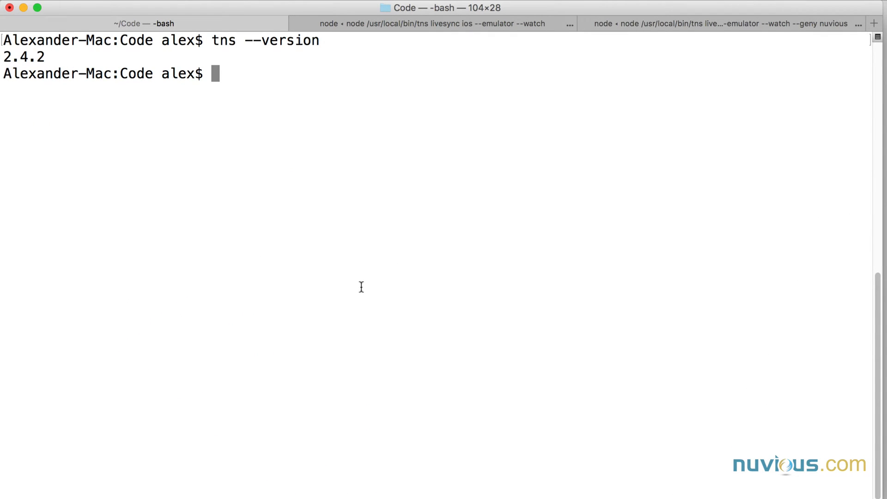
Create the NativeScript project floatbtntest with tns create.
type("tns c")
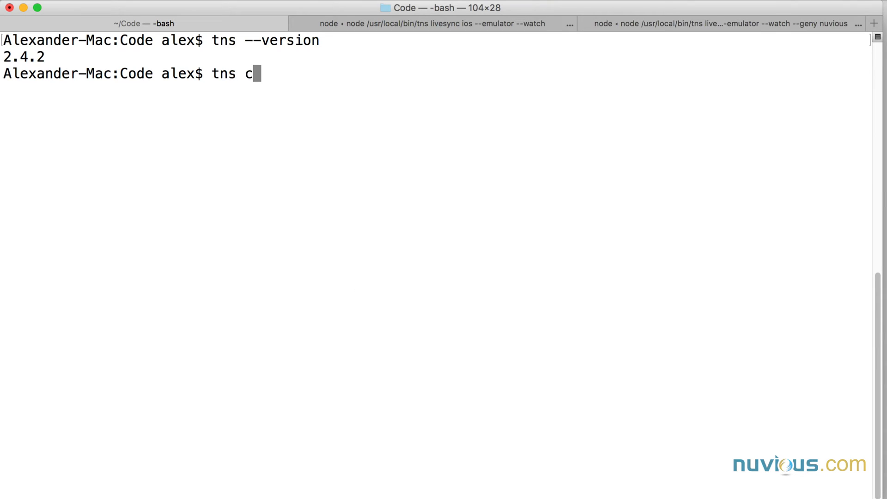
type("reate flo")
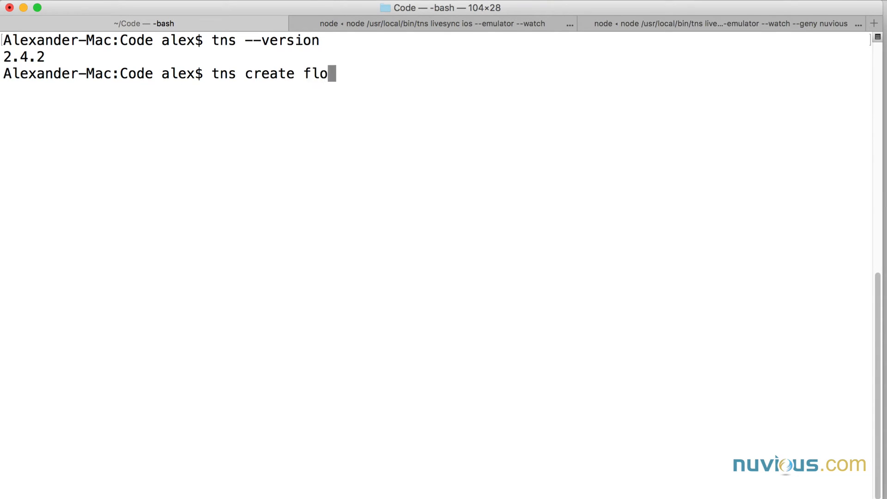
type("atbtn")
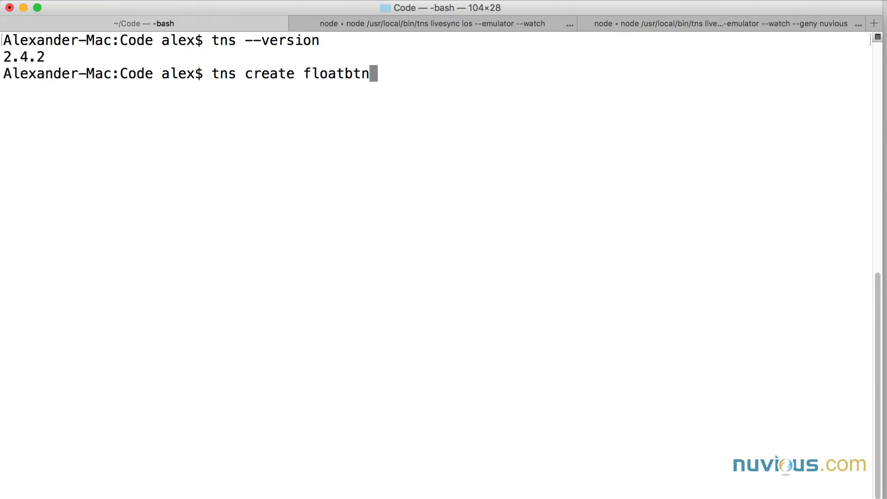
type("test")
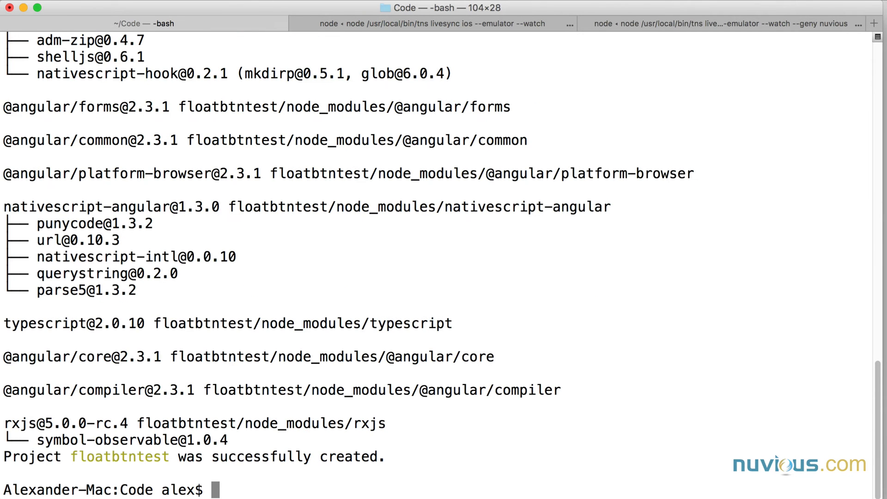
Enter the floatbtntest folder and launch Visual Studio Code on it with code.
type("cd floatbtntest/")
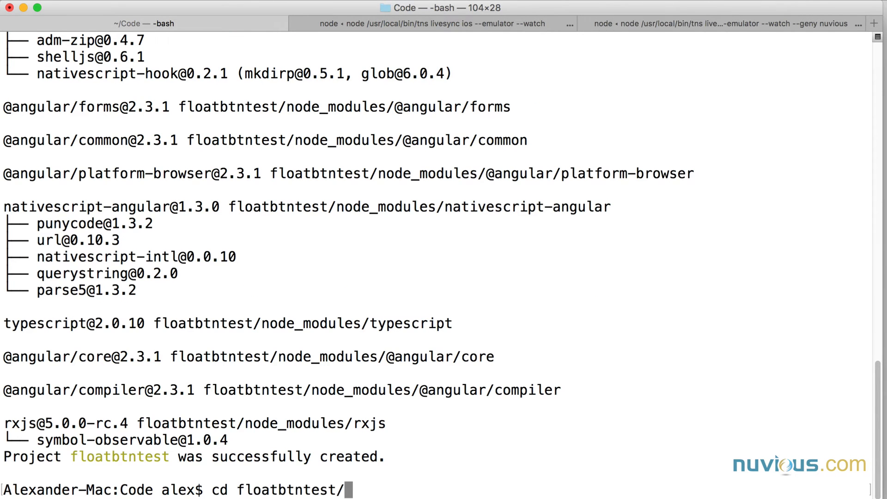
type("code")
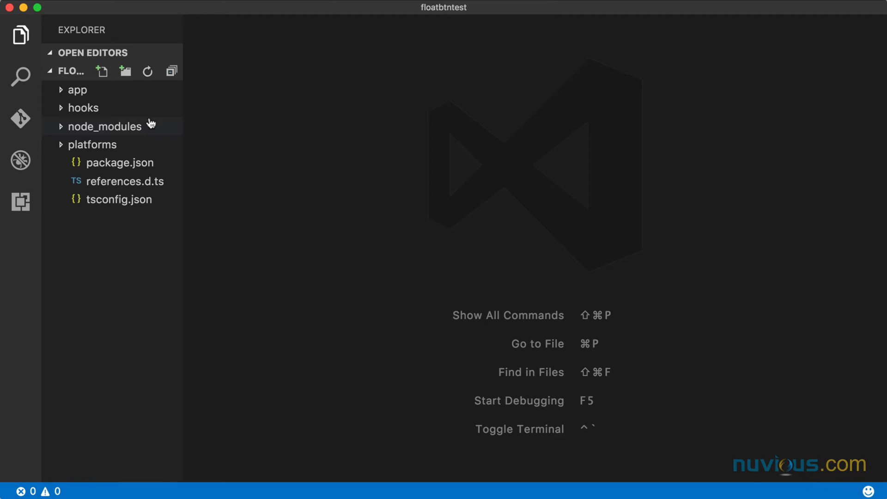
Empty app.component.html and reduce app.component.ts to public arr holding numbers 1 to 20.
left_click(78, 90)
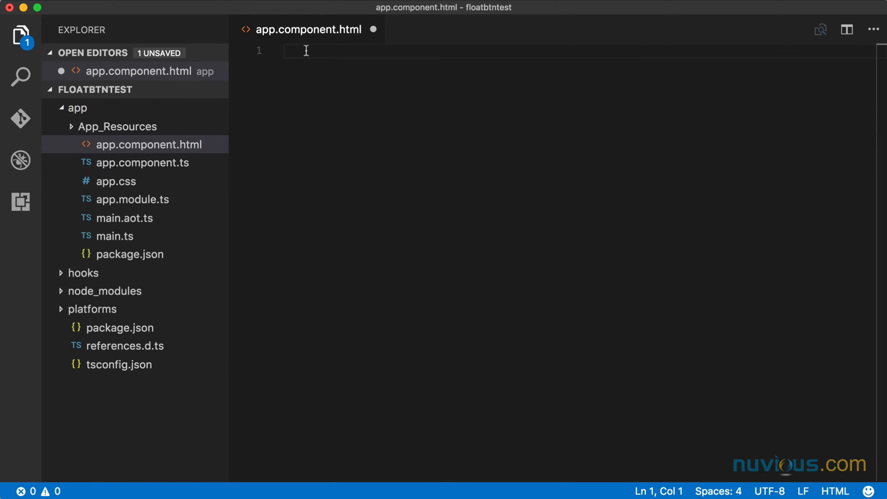
left_click(143, 181)
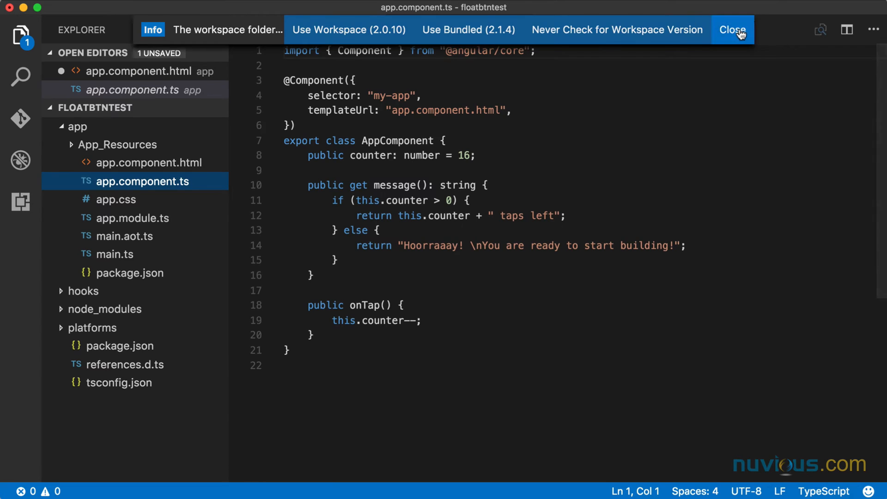
left_click(732, 30)
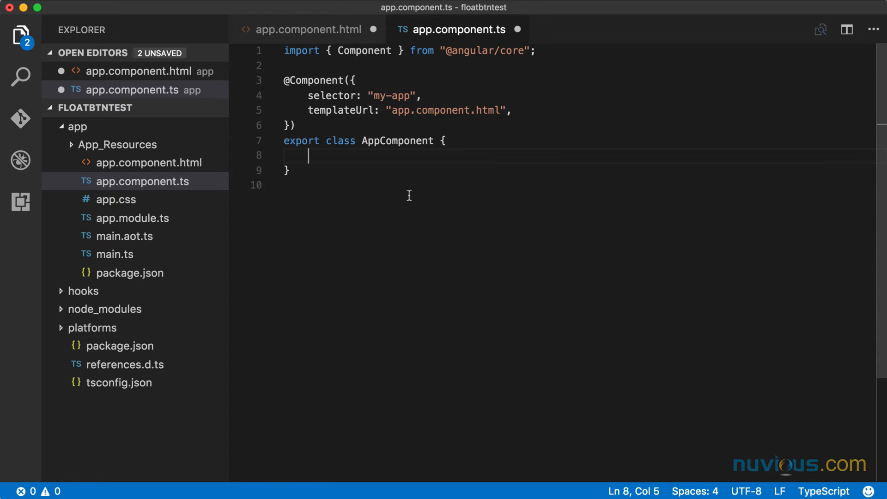
mouse_move(419, 196)
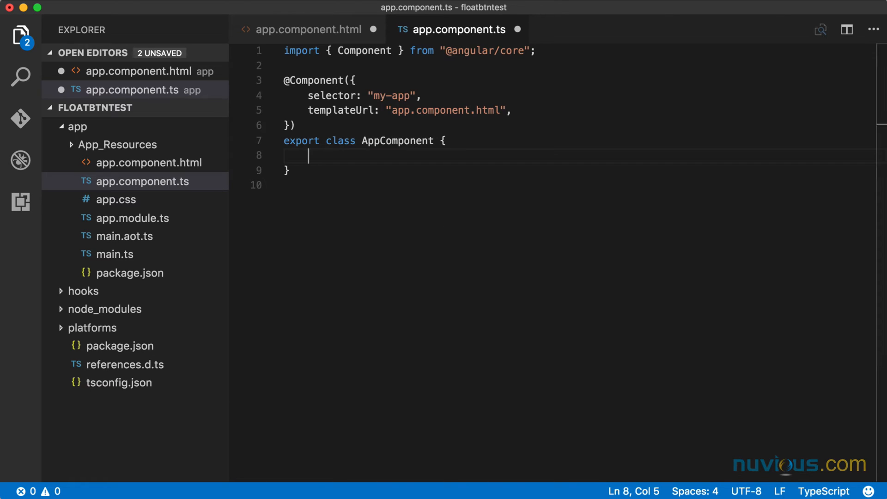
type("public arr = [1, 2, 3, 4, 5, 6, 7, 8, 9, 10, 11, 12, 13, 14, 15, 16, 17, 18, 19, 20];")
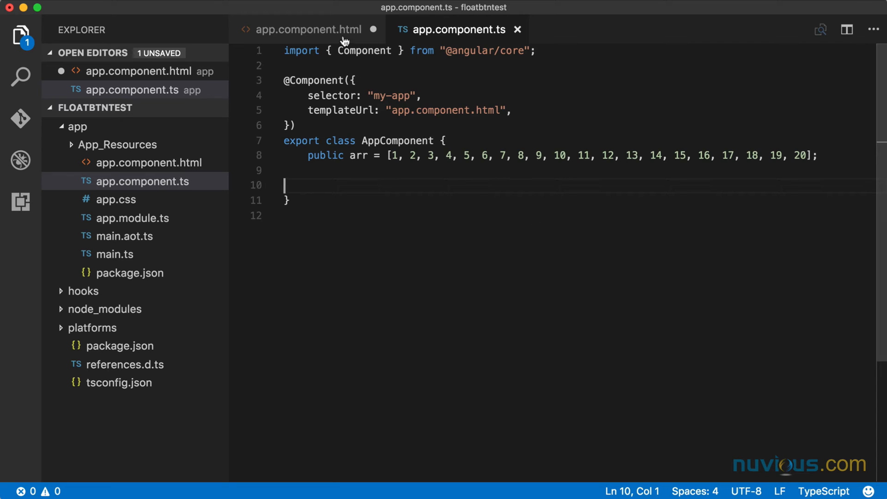
In app.component.html, nest an AbsoluteLayout, an outer StackLayout and an inner StackLayout.
left_click(309, 29)
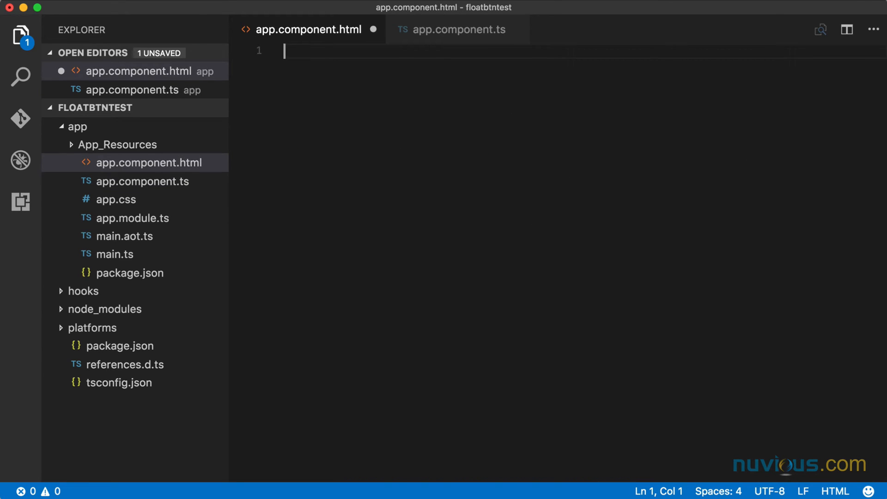
type("<Ab")
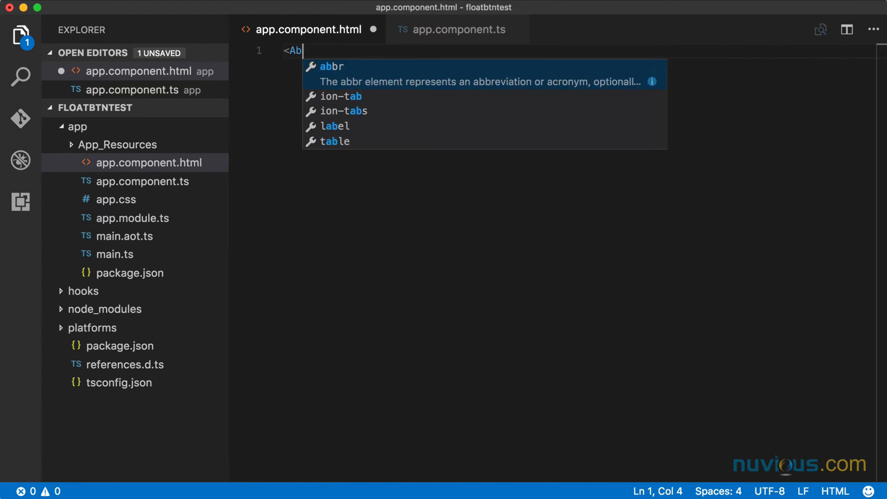
type("AbsoluteLayout>")
type("<ScrollView>")
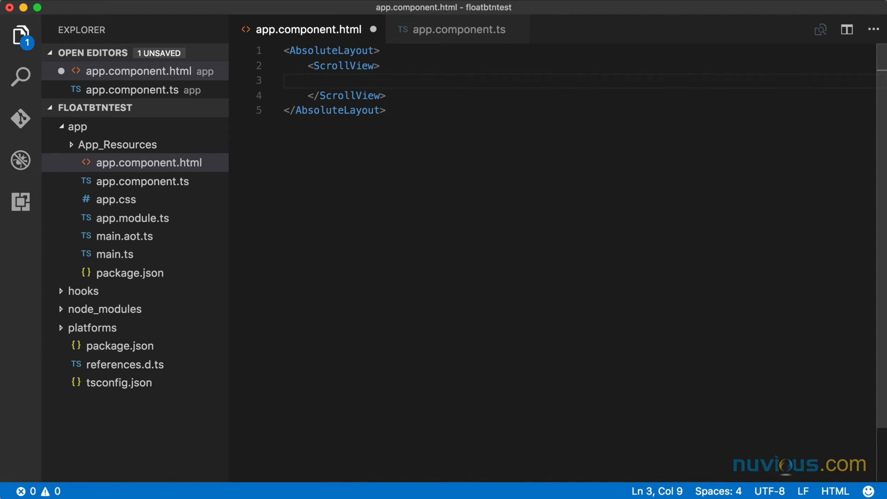
type("<StackLayout")
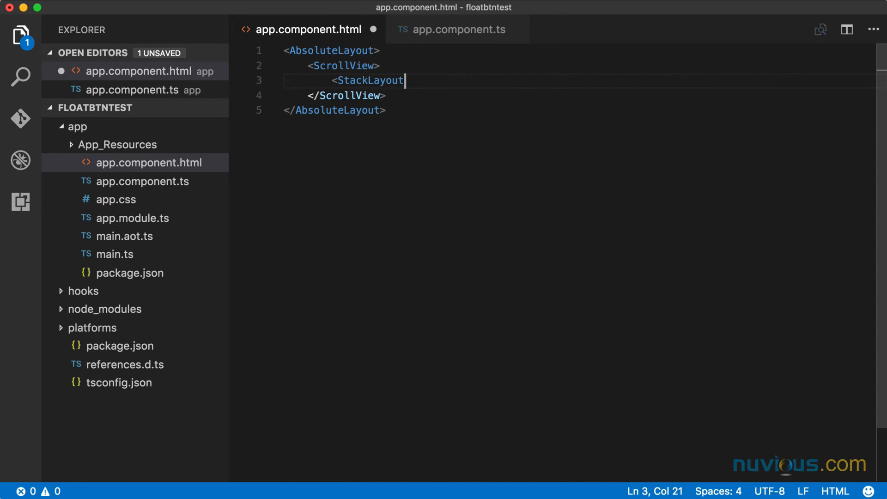
type(">")
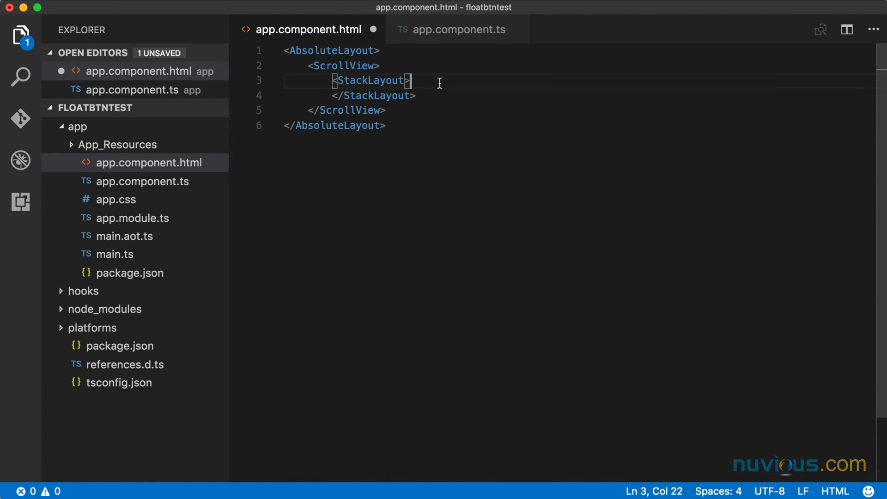
type("<")
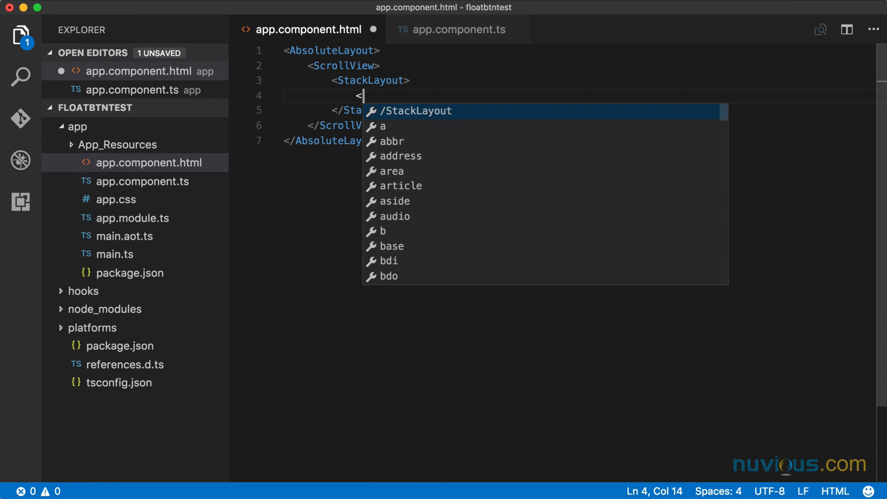
type("StackLayout >")
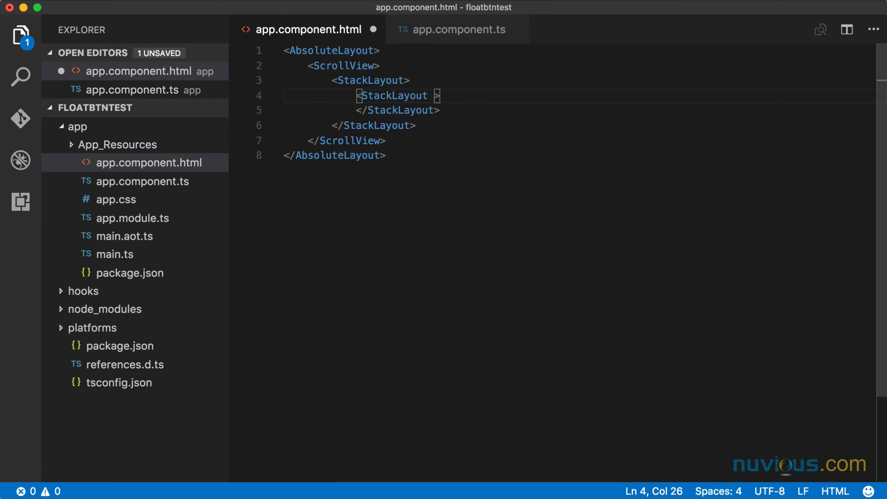
Add *ngFor="let item of arr" to the inner StackLayout so it repeats per array item.
type("*ngFor")
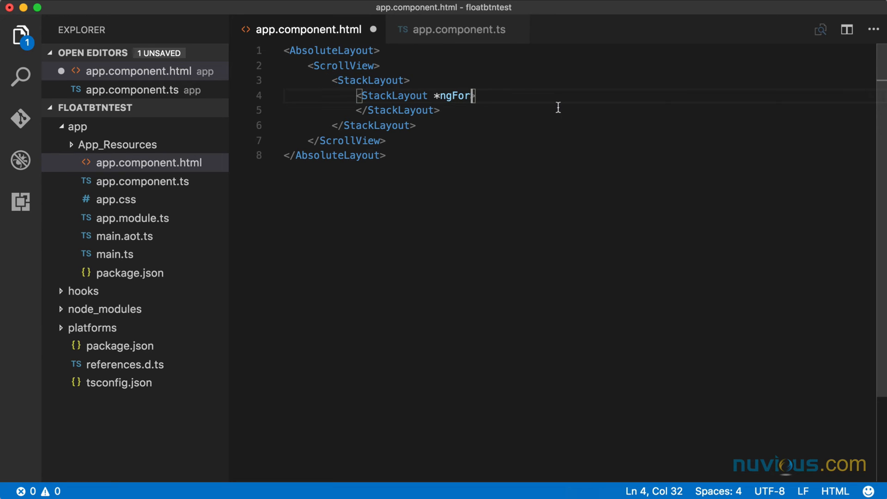
type("=\"")
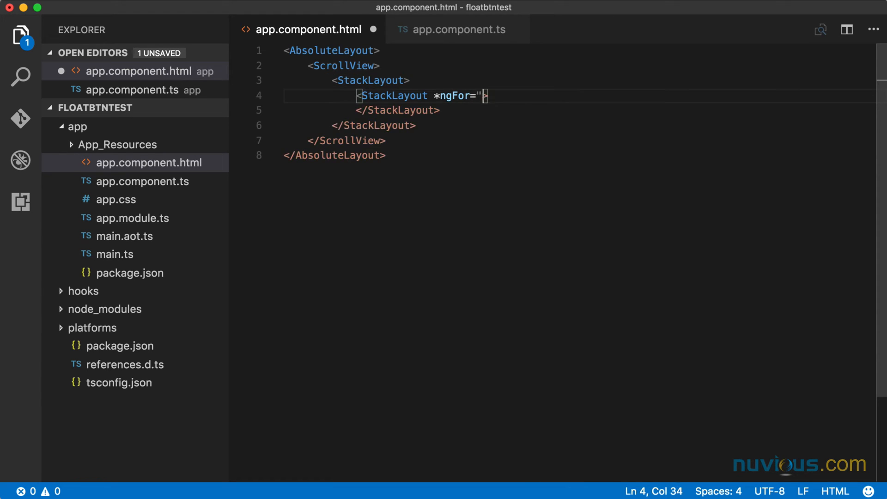
type("let item of")
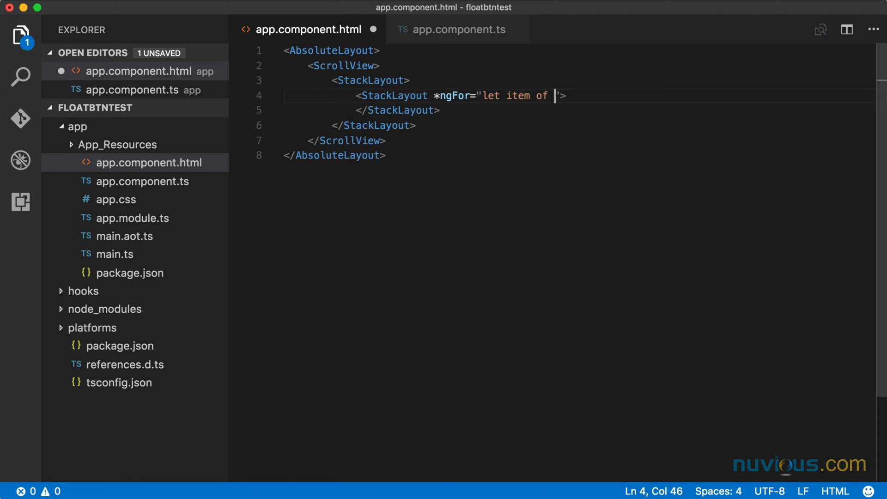
type("arr")
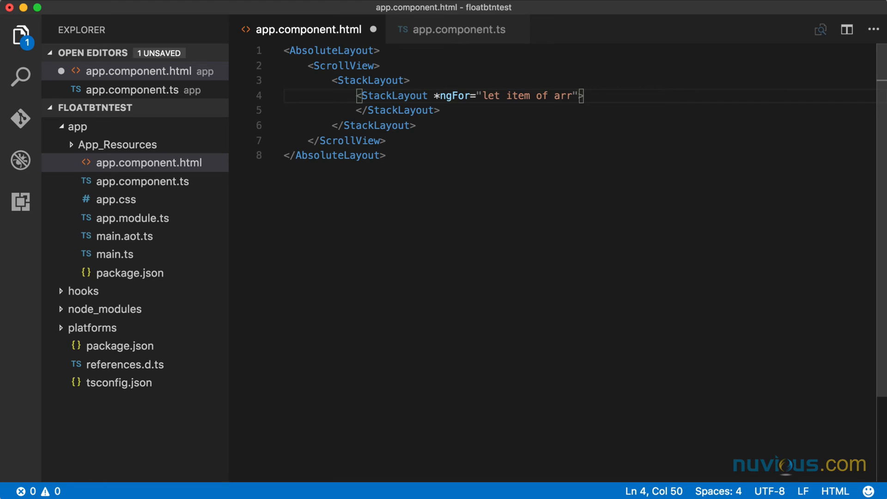
Give the repeated StackLayout class list-item and an inner Label bound with [text]="item".
left_click(458, 29)
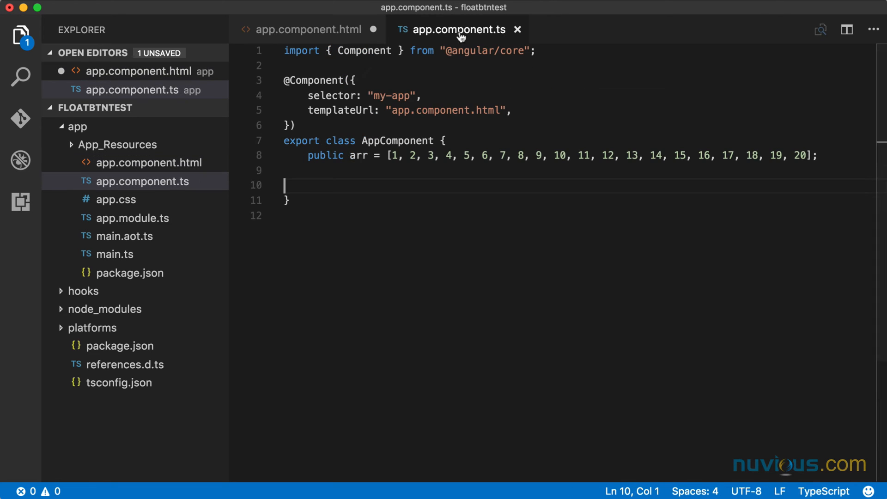
left_click(308, 28)
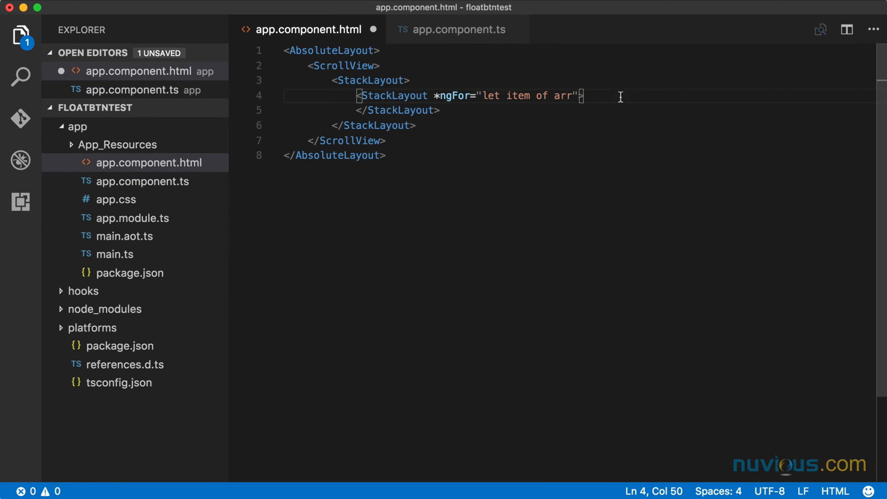
type("class=\"list\"")
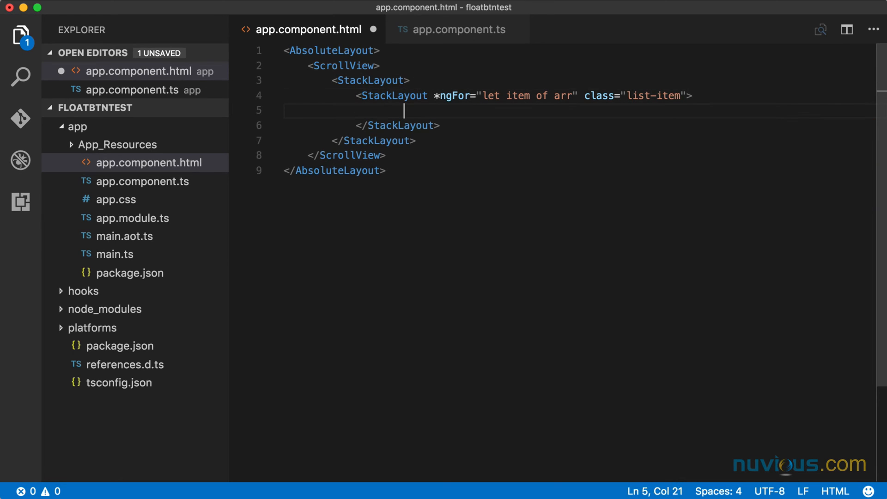
type("<Label")
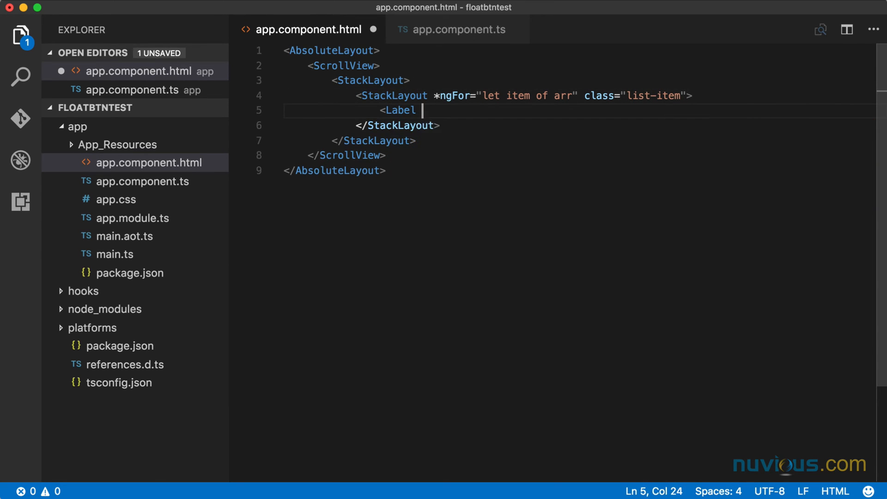
type("[text]")
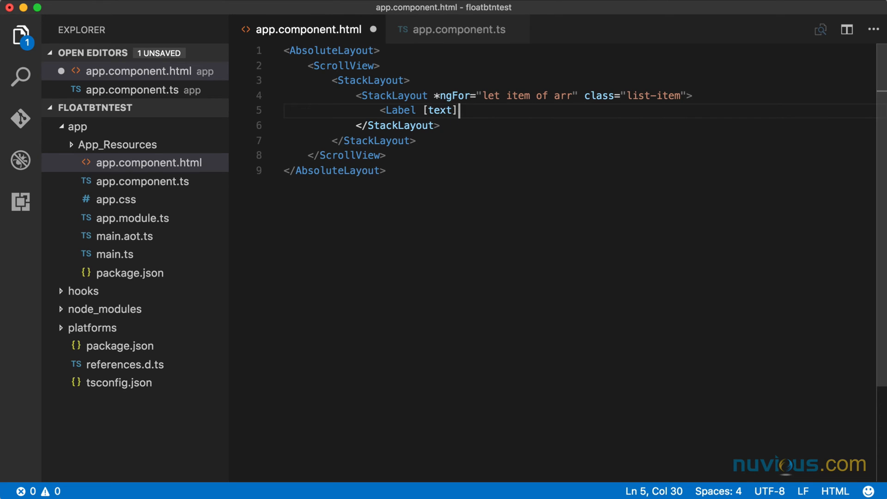
type("=\"item\">")
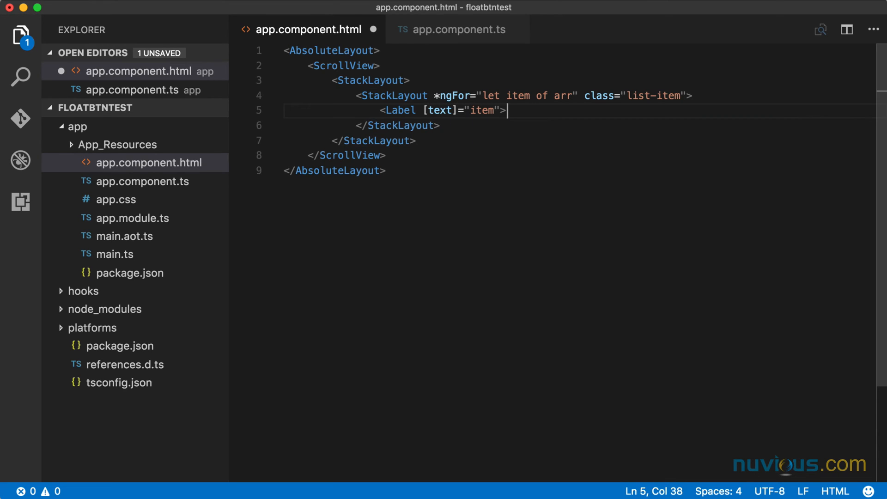
Give the ScrollView class sv and save the template.
left_click(457, 29)
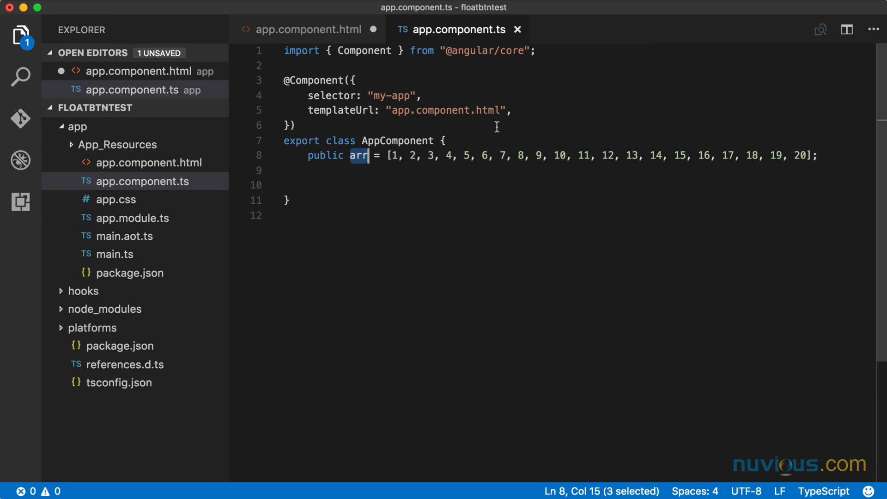
left_click(306, 28)
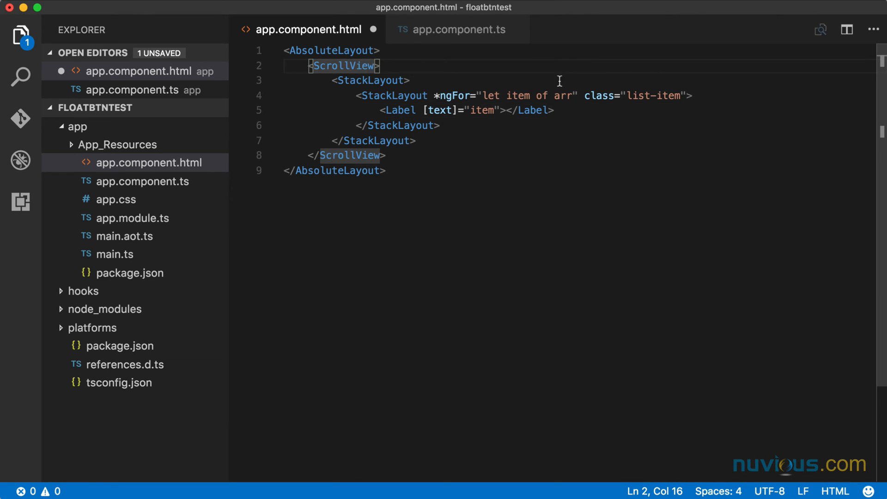
type("class=\"sv")
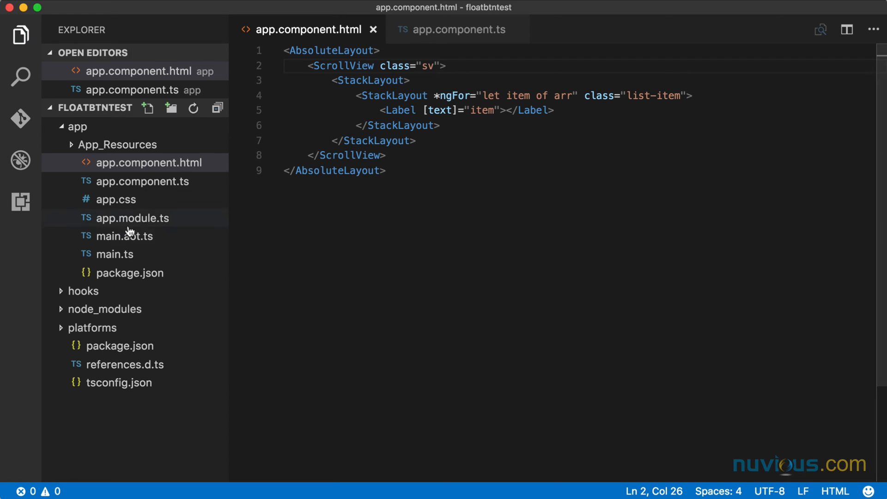
In app.css, replace the default comments and theme import with a .sv style rule.
left_click(115, 200)
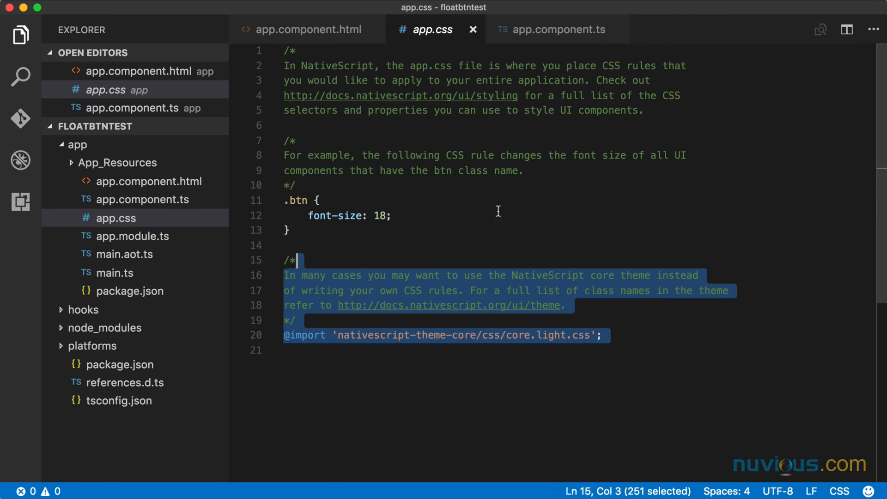
type(".s")
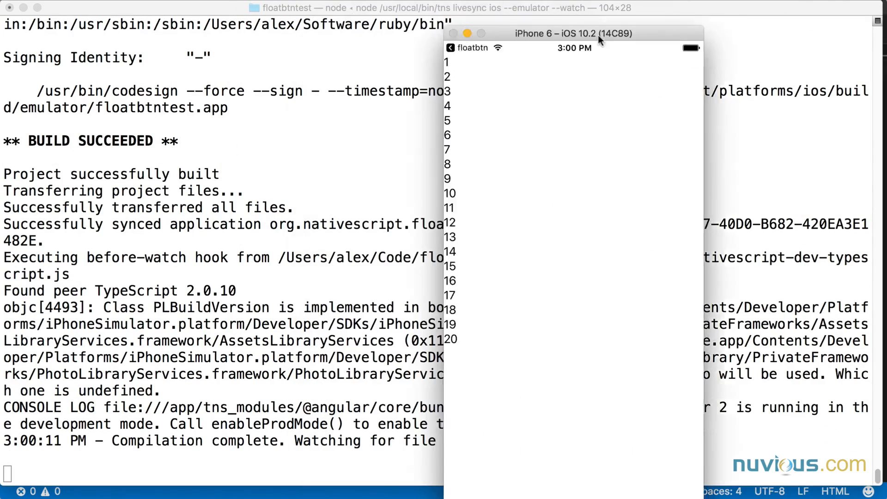
Drag the iPhone simulator window aside to view the rebuilt app listing 1 to 20.
left_click_drag(575, 33, 746, 19)
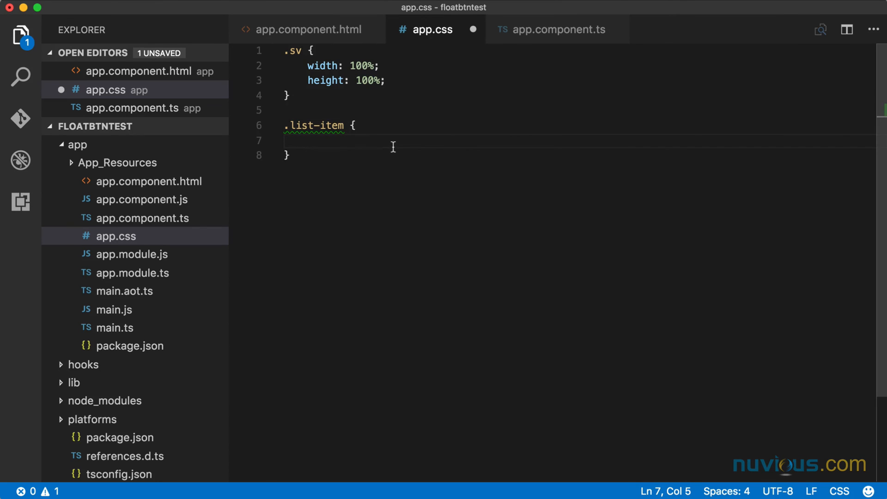
Set .list-item height 80 with a 1-wide gray bottom border, save, and scroll the simulator list.
type("height: 80;")
type("border-bottom-width: 1;")
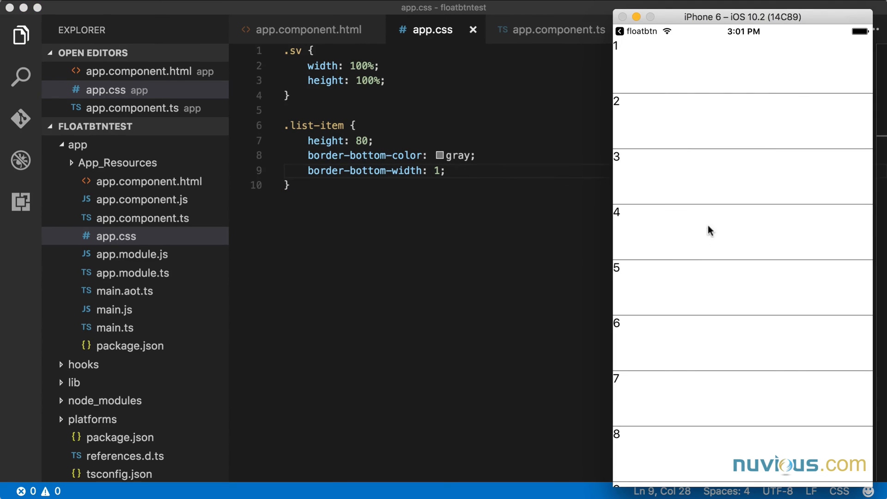
scroll("down", 3)
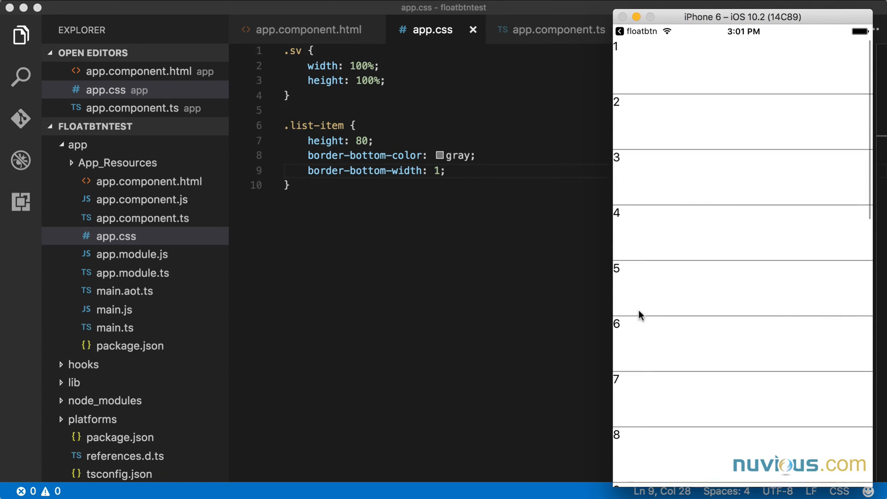
mouse_move(823, 436)
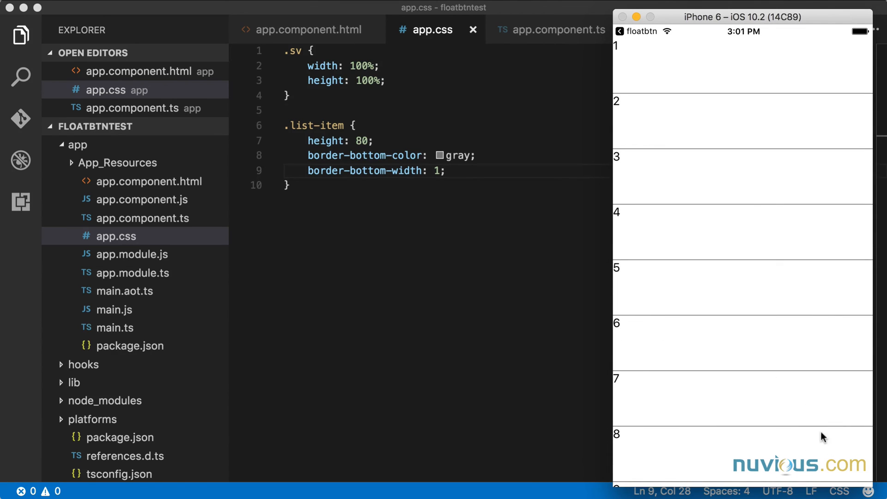